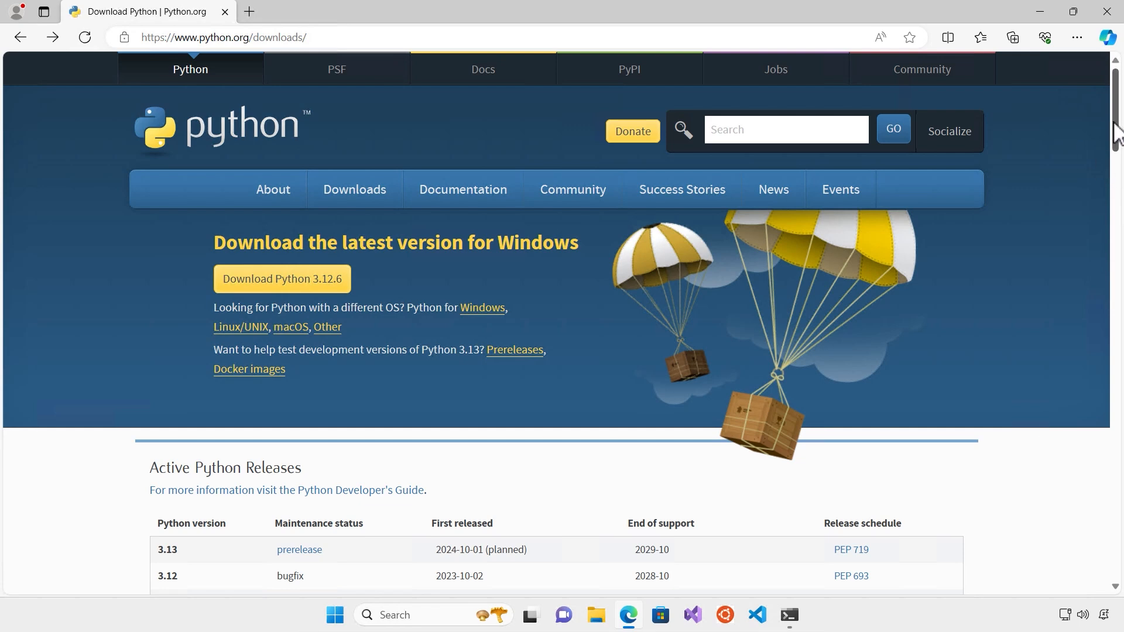
# Go to the Python.org releases page for Windows.
pyautogui.scroll(-3)
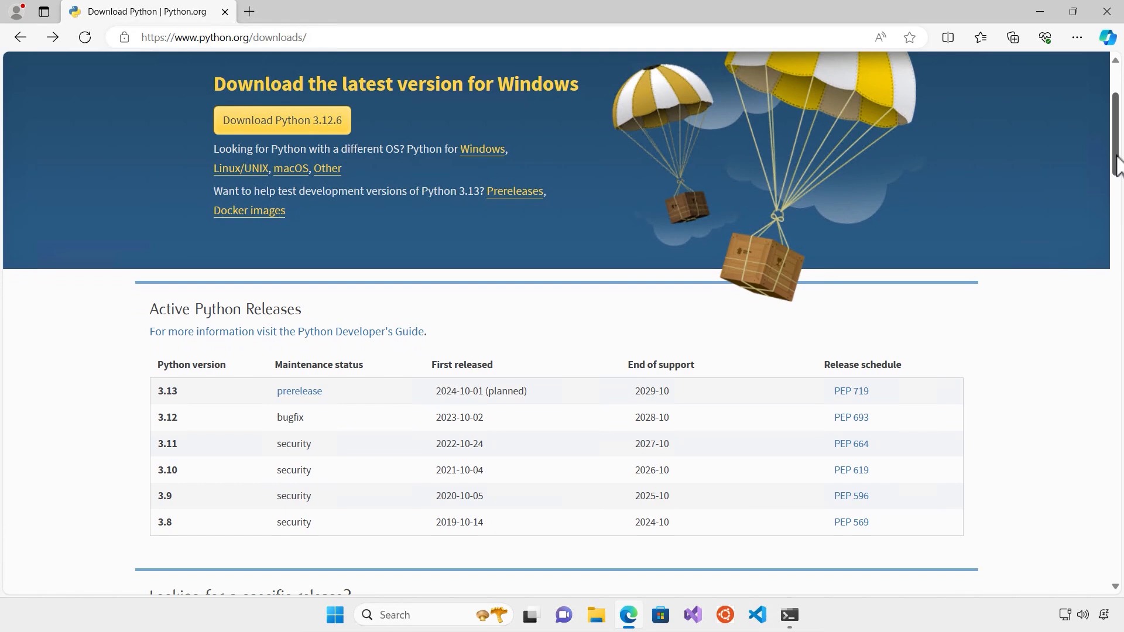
pyautogui.scroll(-3)
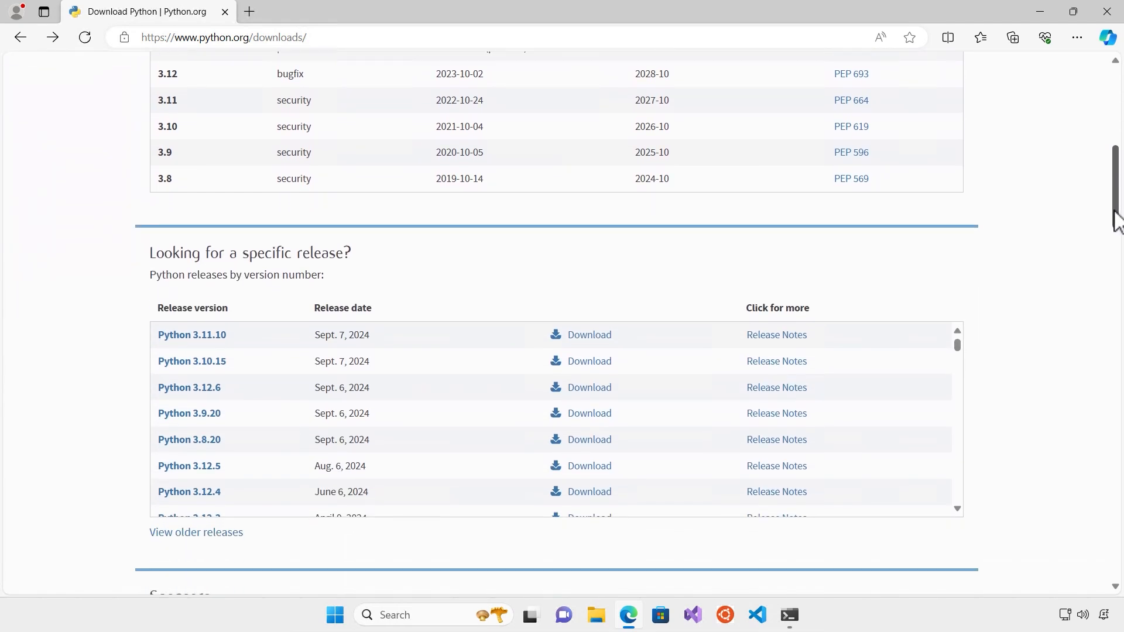
pyautogui.scroll(-3)
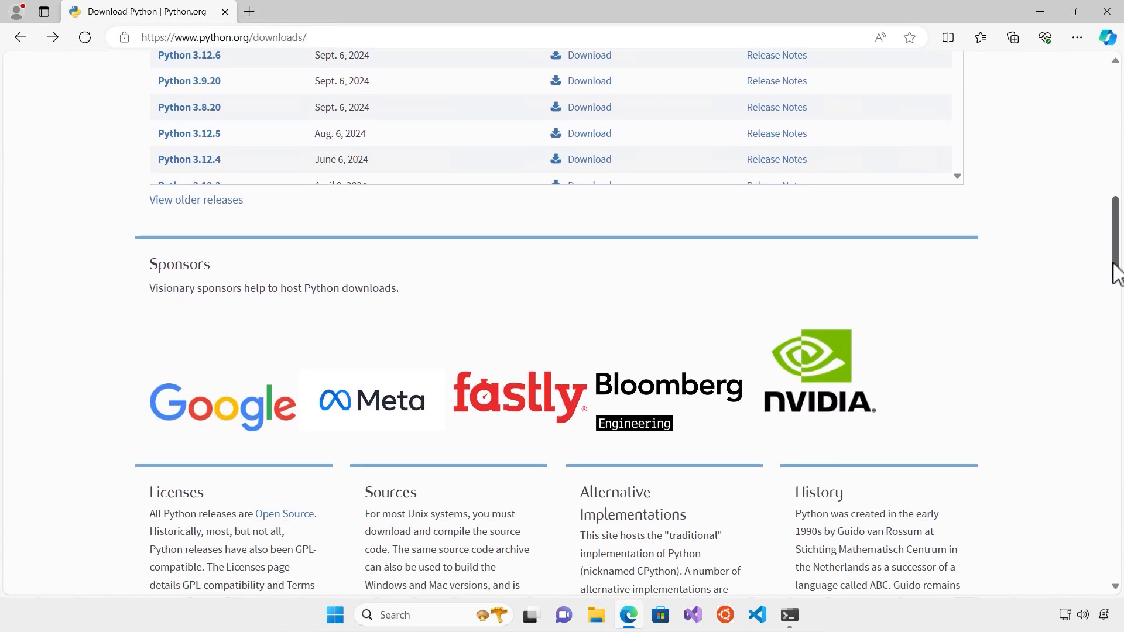
pyautogui.scroll(-3)
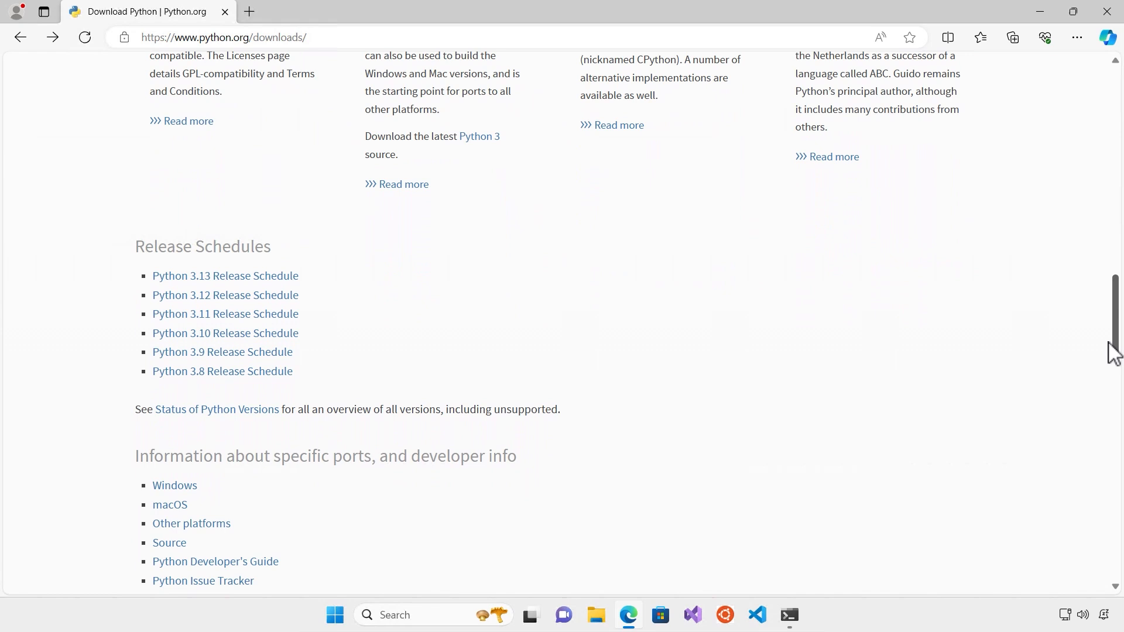
pyautogui.scroll(-3)
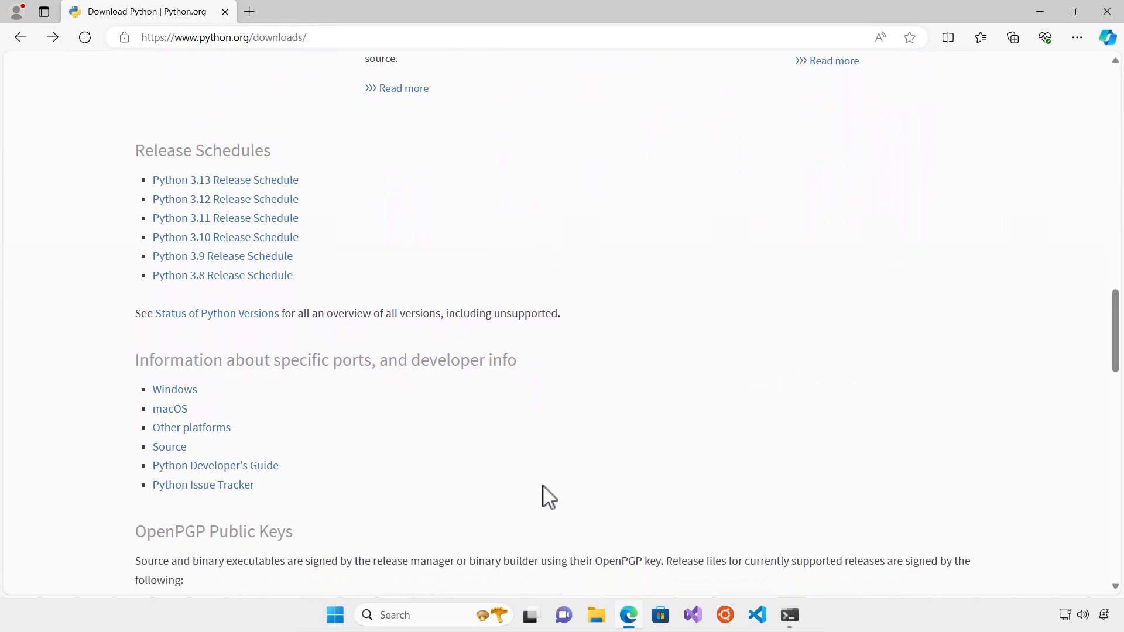
pyautogui.moveTo(491, 492)
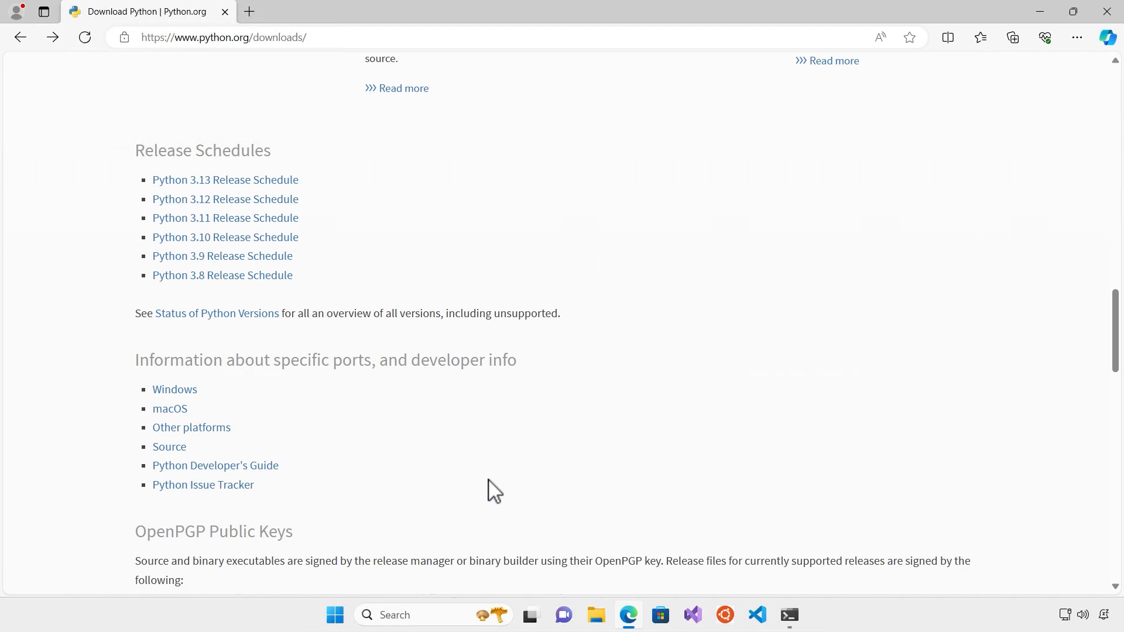
pyautogui.moveTo(175, 389)
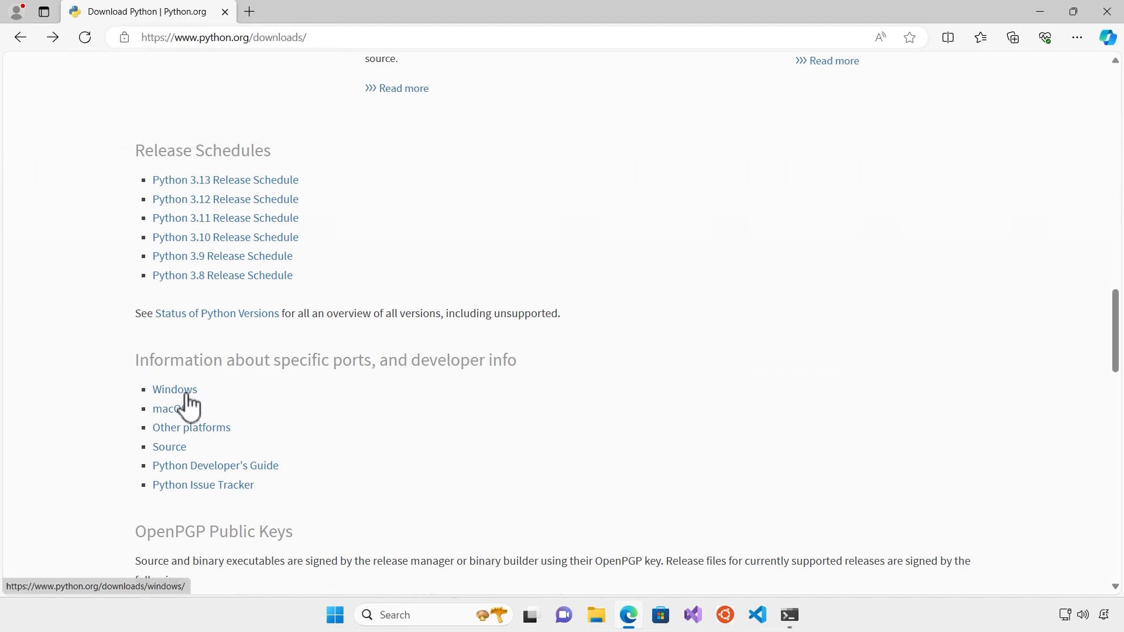
pyautogui.moveTo(170, 408)
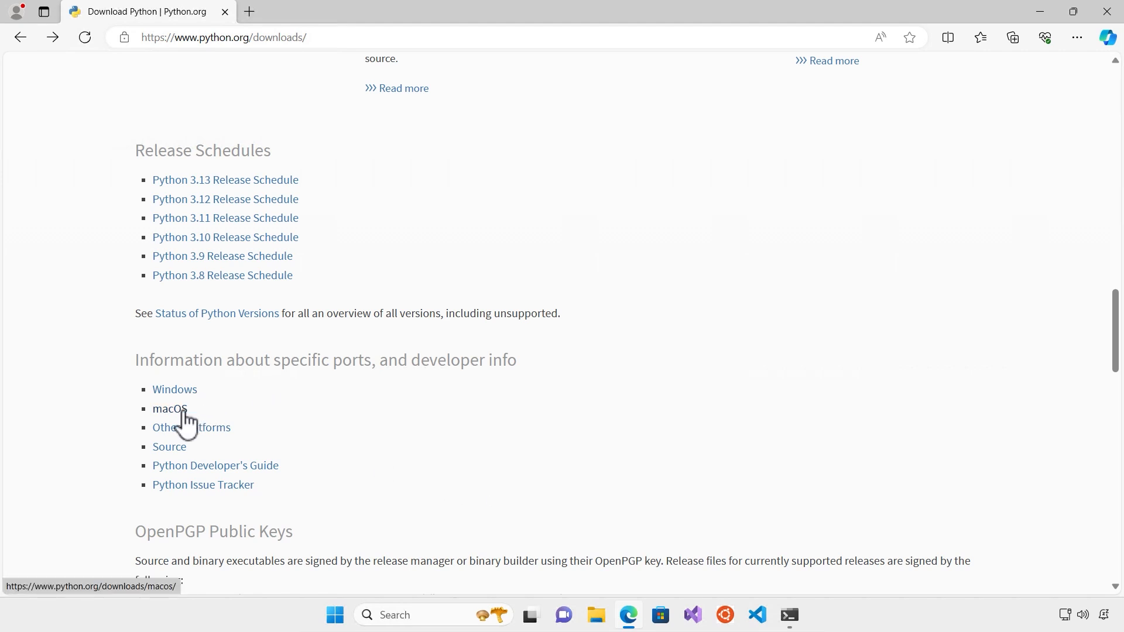
pyautogui.click(174, 389)
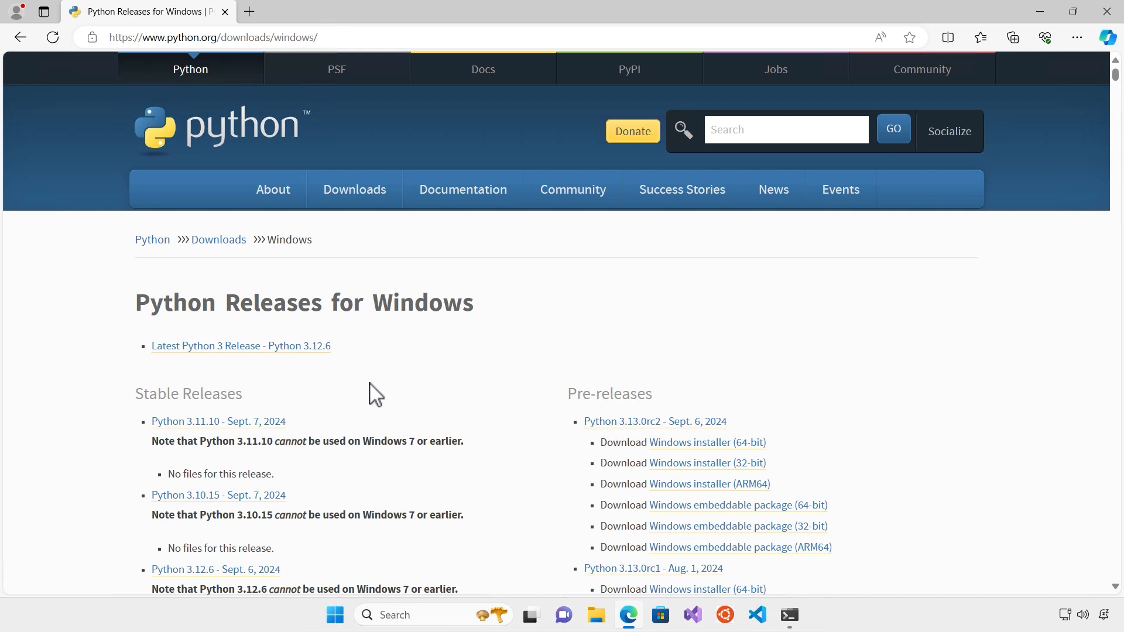
pyautogui.moveTo(610, 400)
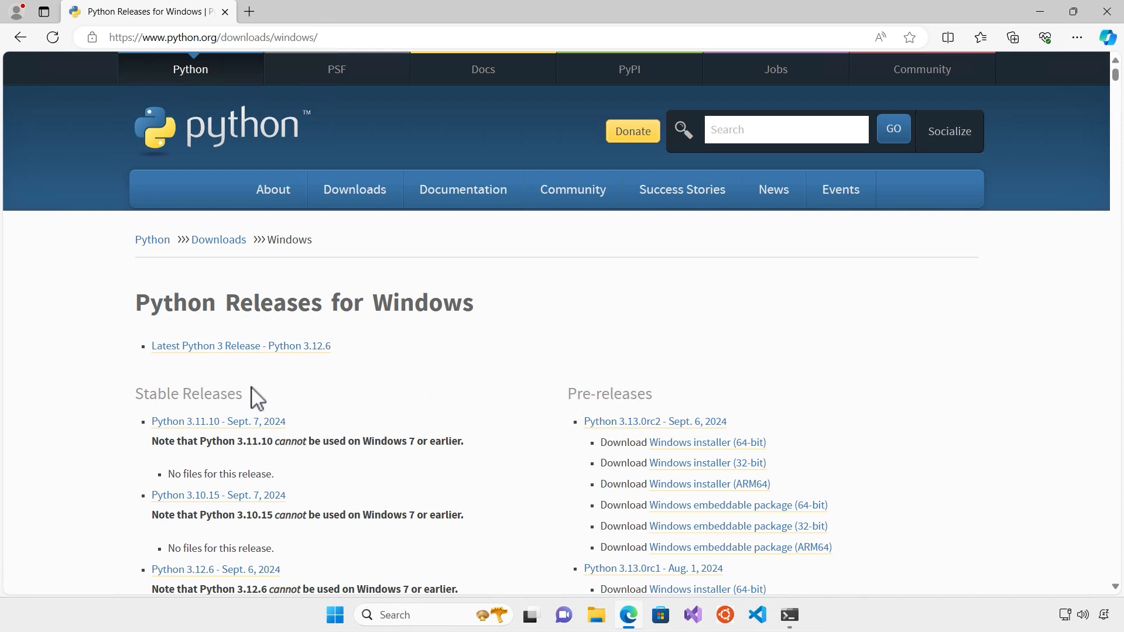
# Download the Python 3.12.6 Windows installer (64-bit) and open it.
pyautogui.scroll(-3)
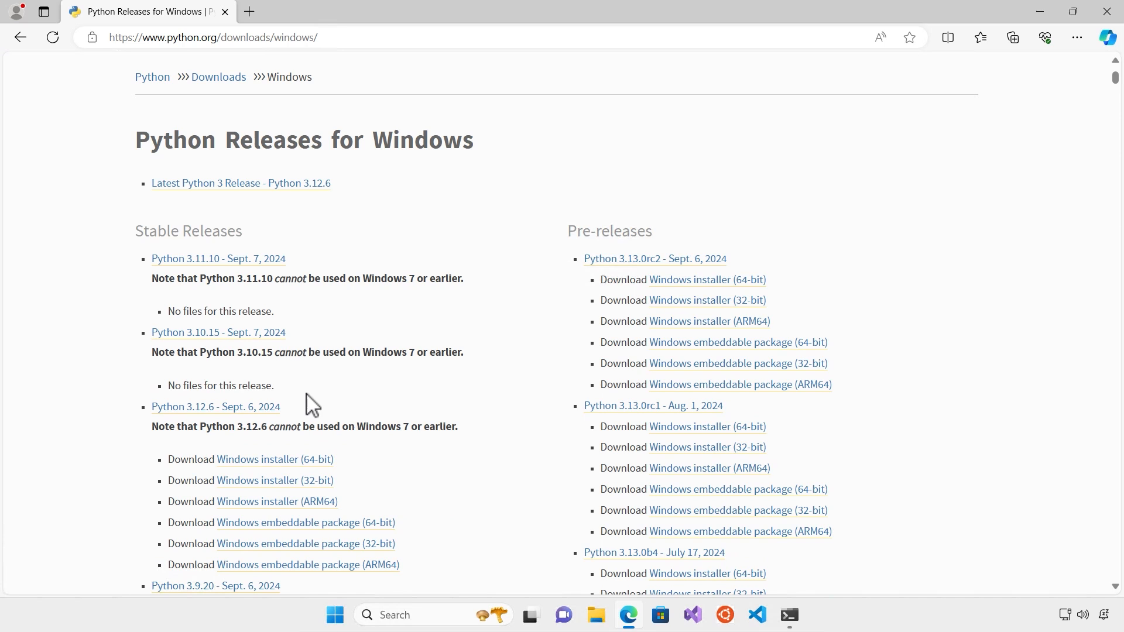
pyautogui.moveTo(274, 480)
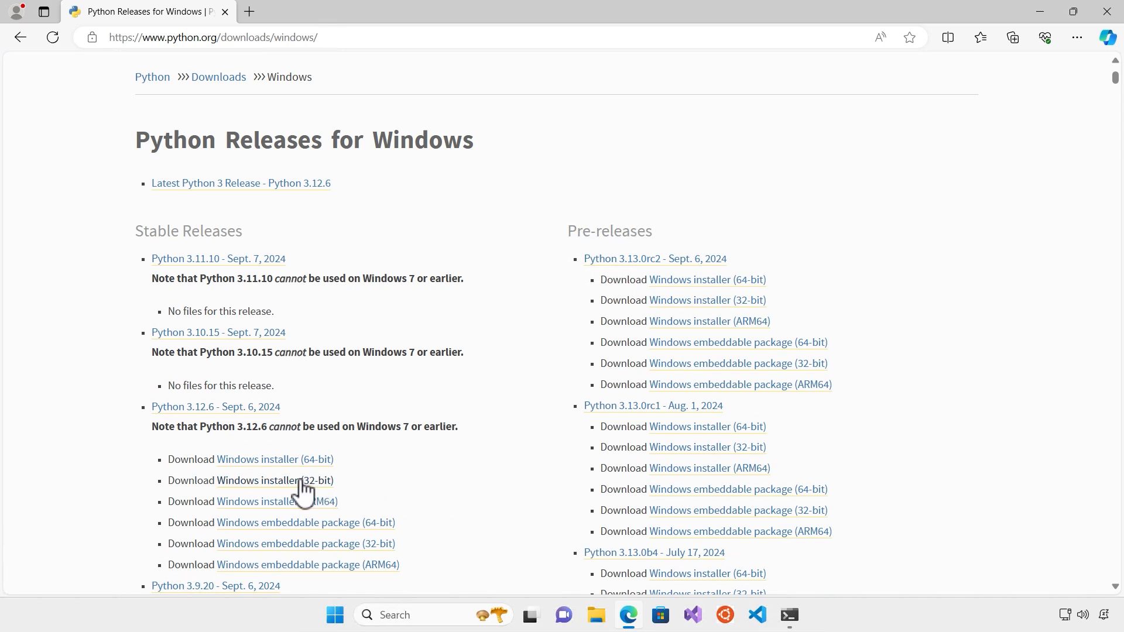
pyautogui.moveTo(274, 460)
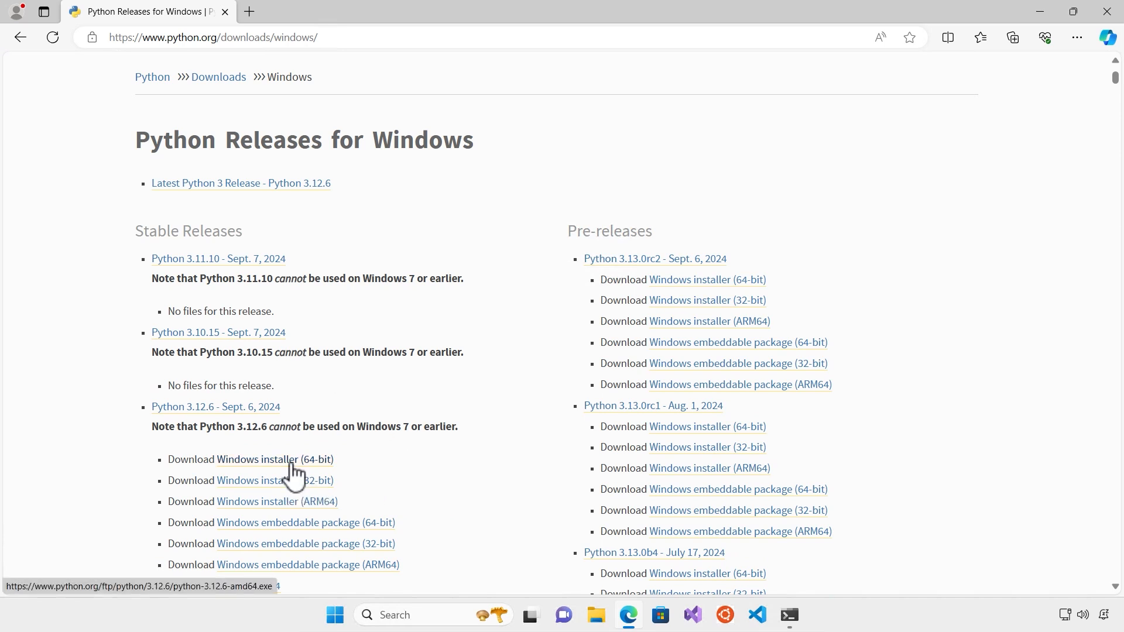
pyautogui.click(274, 459)
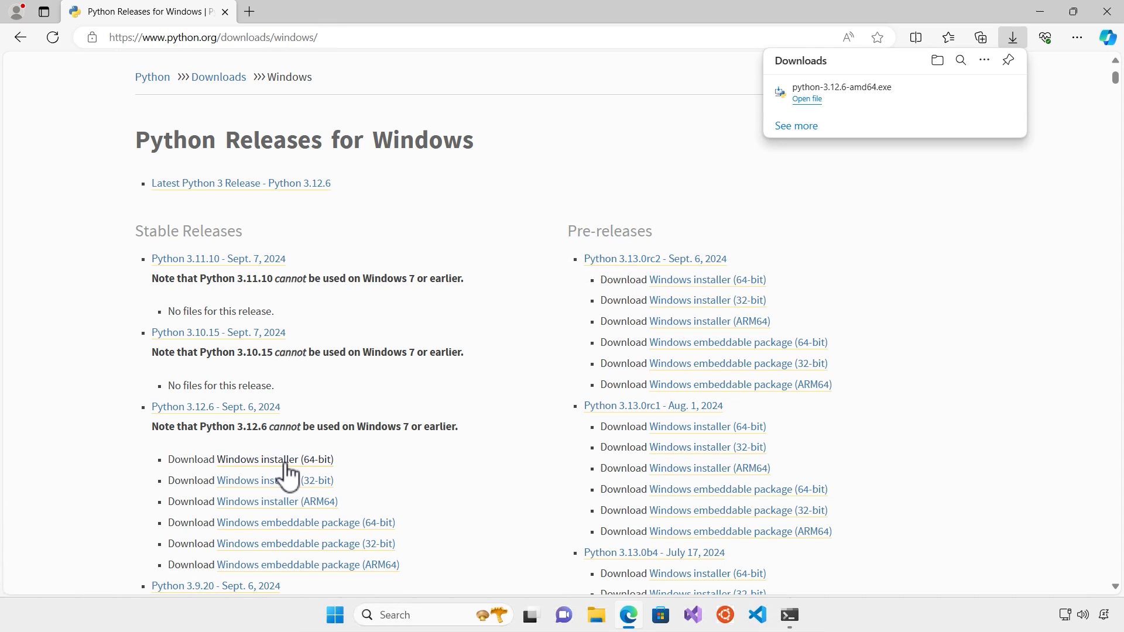
pyautogui.moveTo(814, 108)
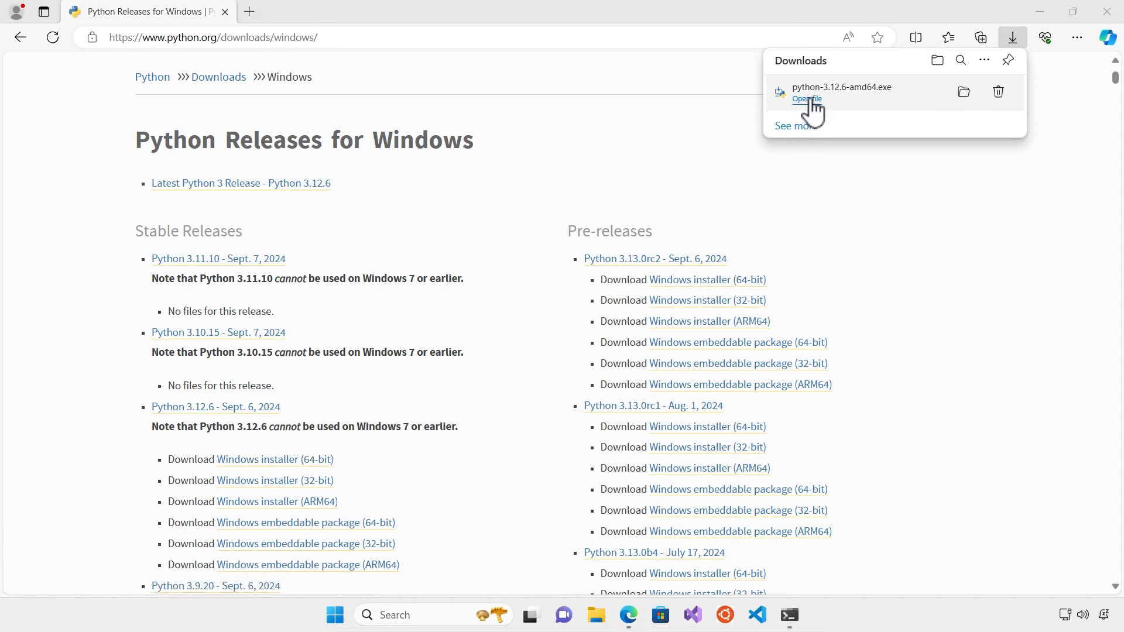
pyautogui.click(807, 99)
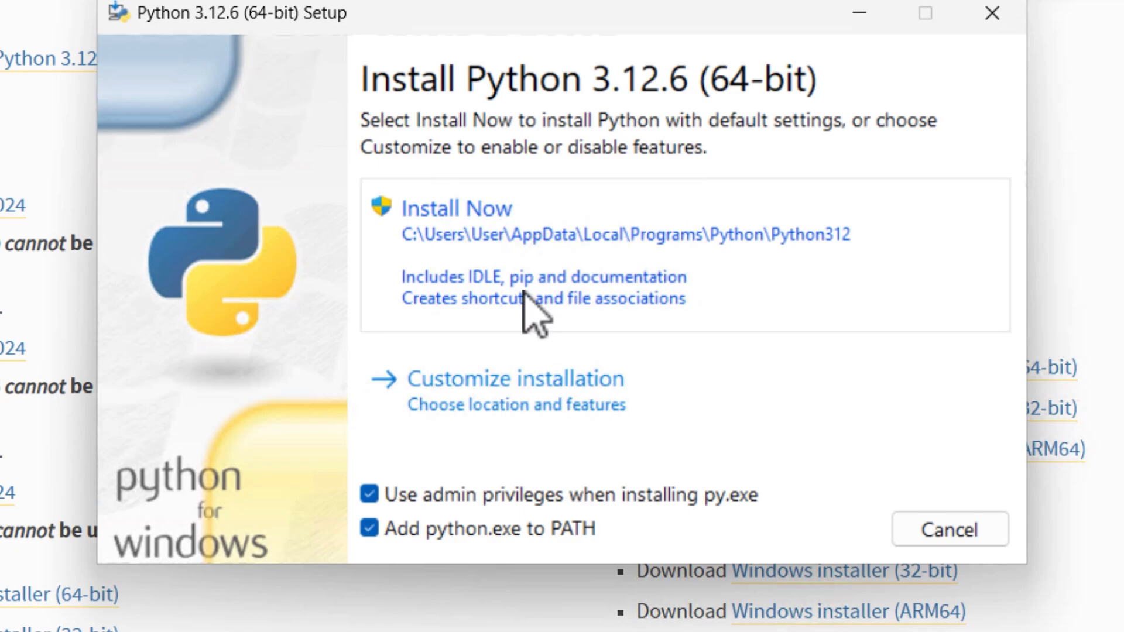
# Start Install Now for Python 3.12.6 and approve the User Account Control prompt.
pyautogui.click(456, 208)
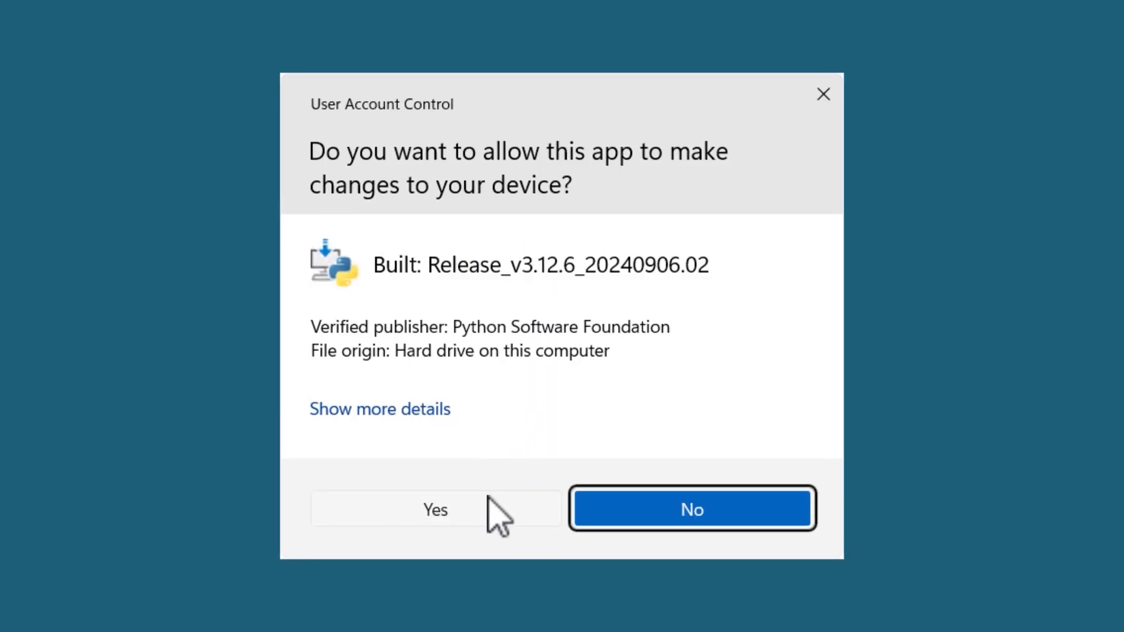
pyautogui.click(435, 508)
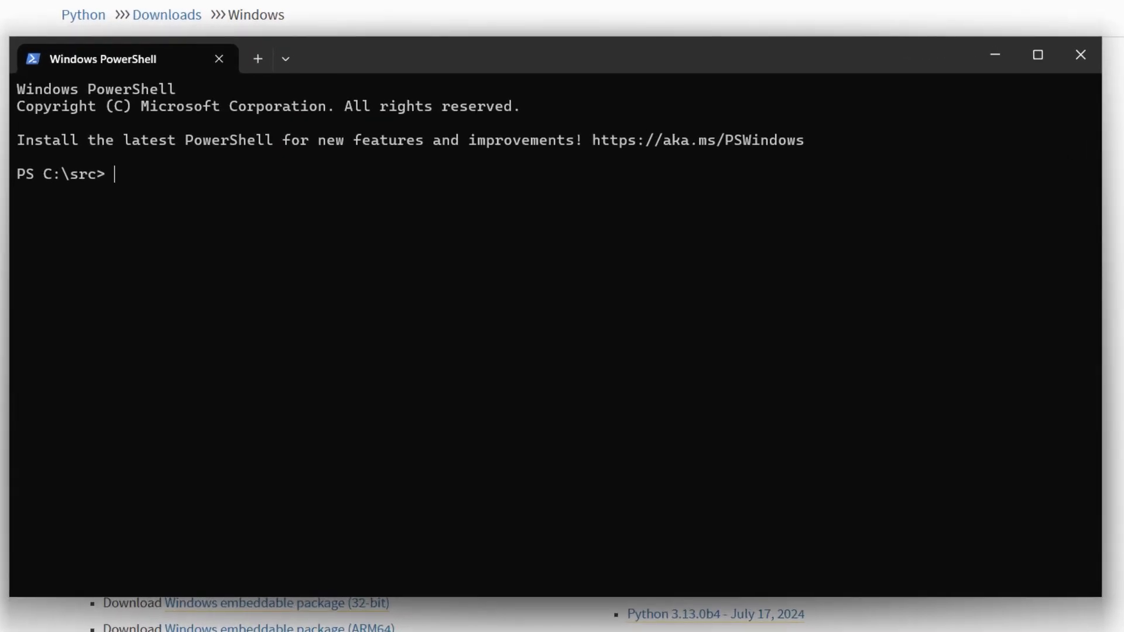
# Run python to confirm version 3.12.6, then exit the interpreter with Ctrl+Z.
pyautogui.write('pyt')
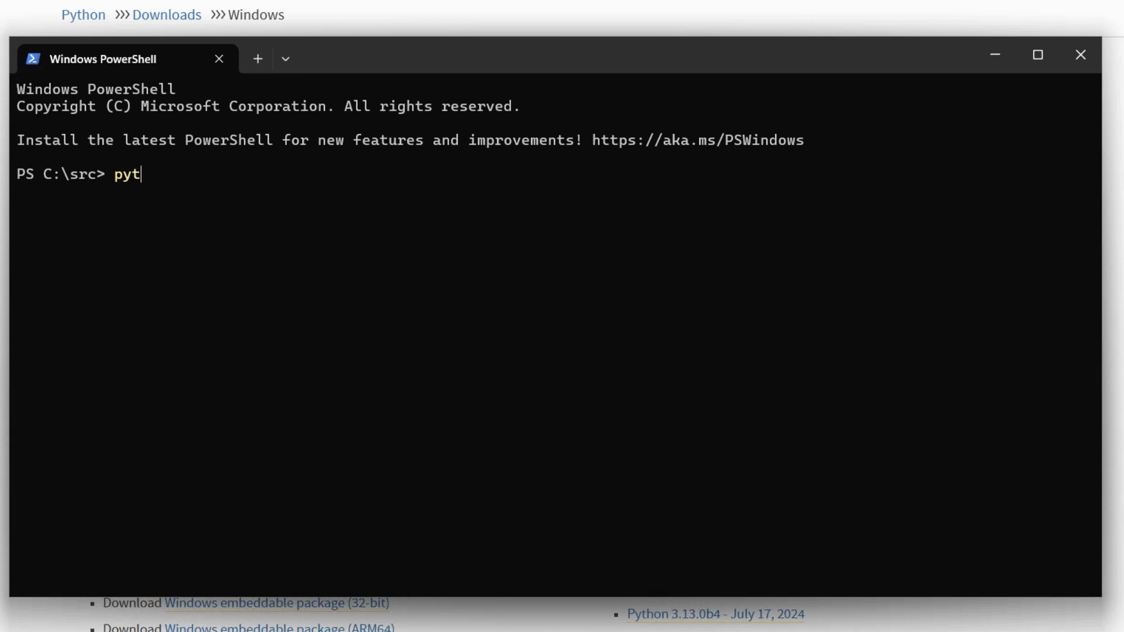
pyautogui.press('Return')
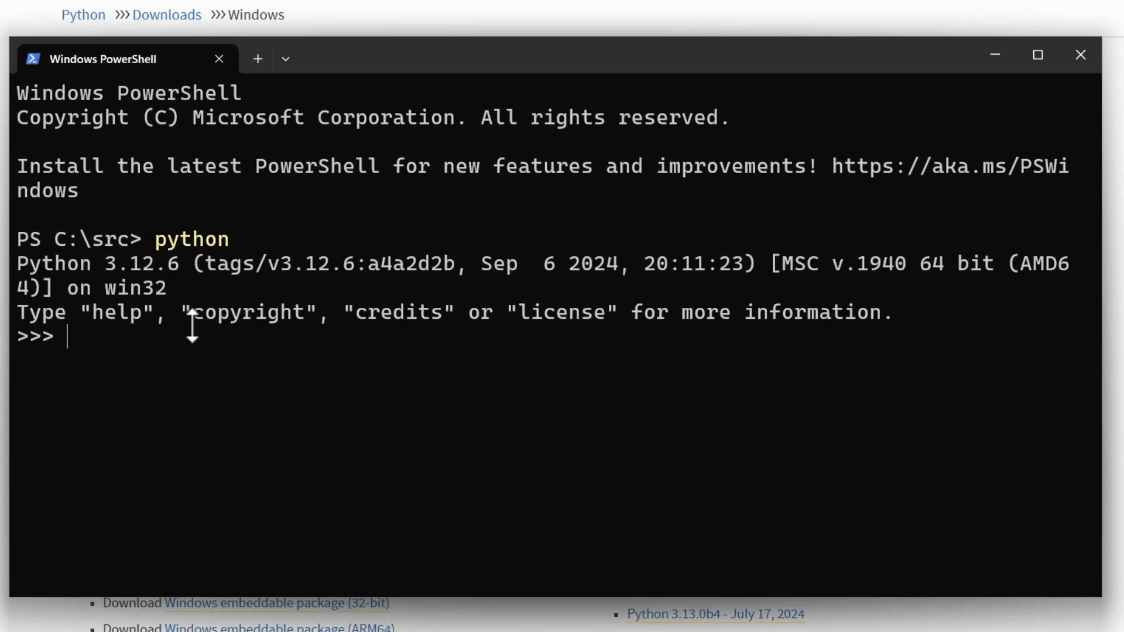
pyautogui.moveTo(236, 312)
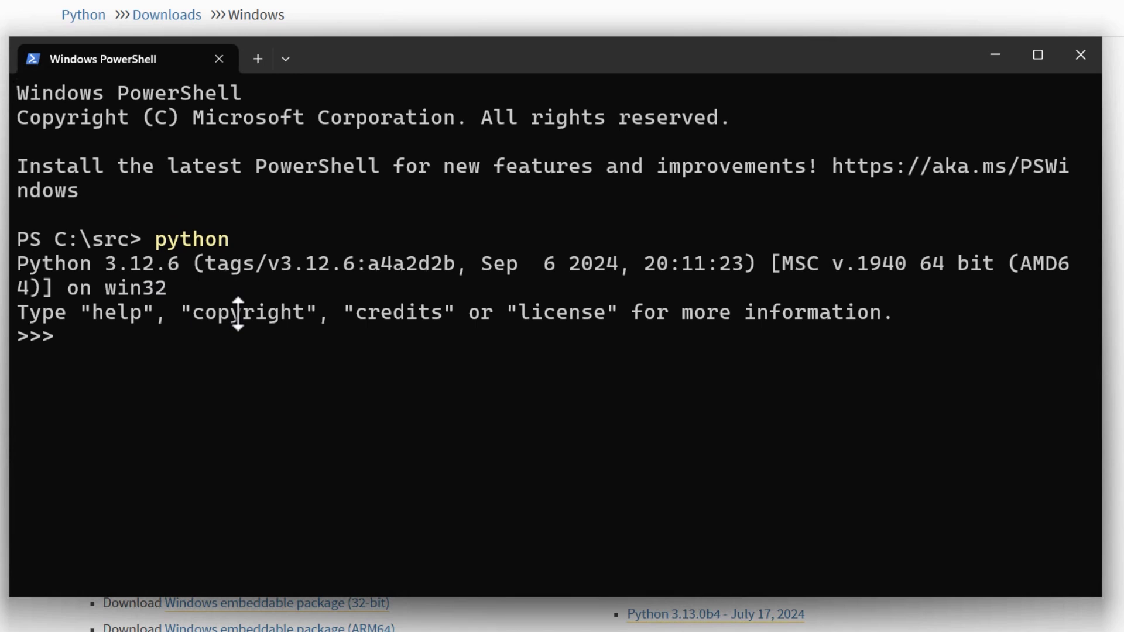
pyautogui.press('ctrl+z')
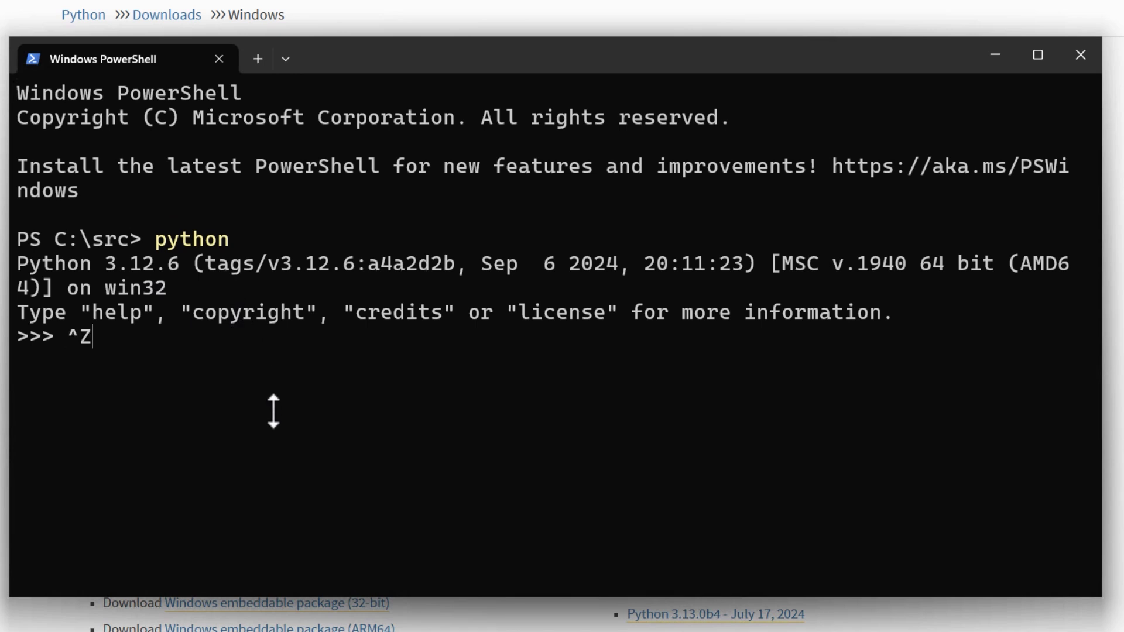
pyautogui.press('Return')
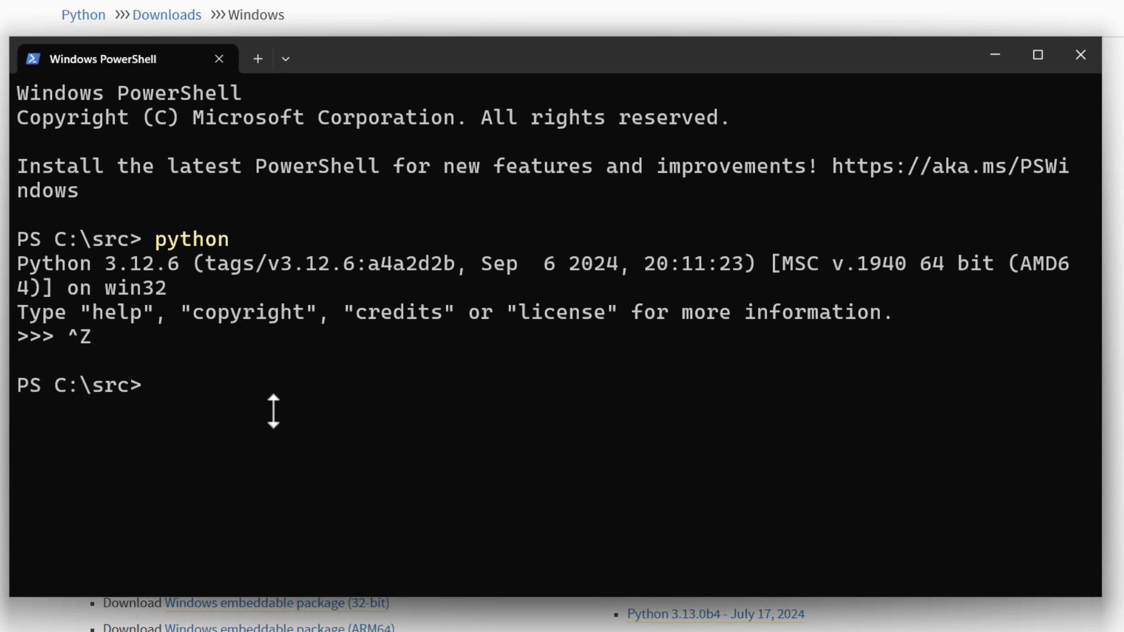
# Run 'python -m pip install langflow -U' until it finishes, then type cls.
pyautogui.write('py')
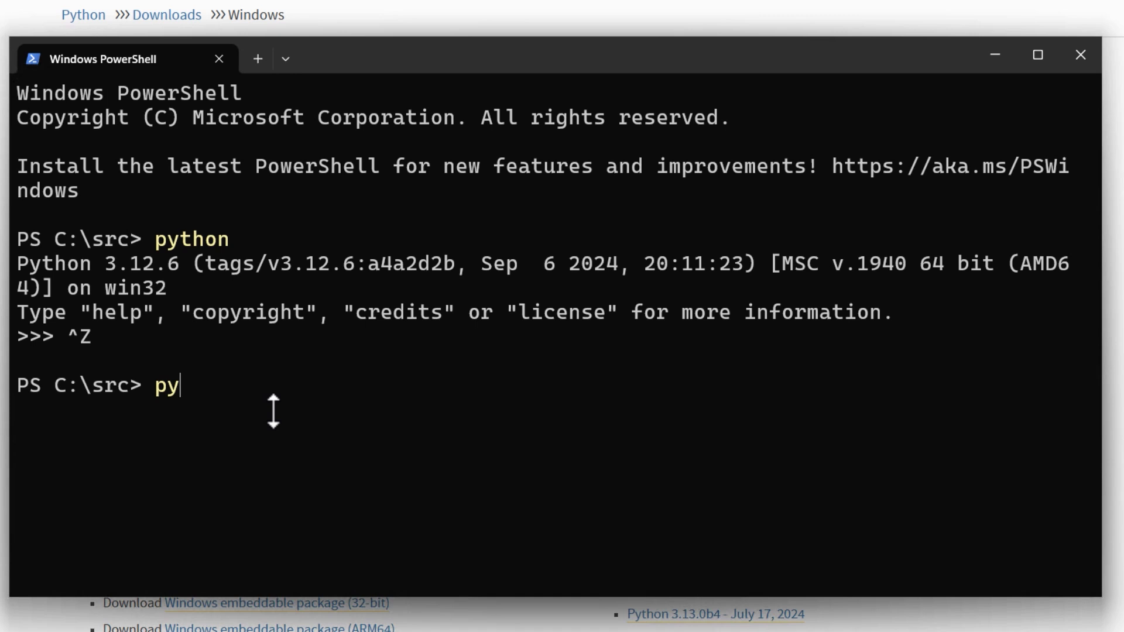
pyautogui.write('thon')
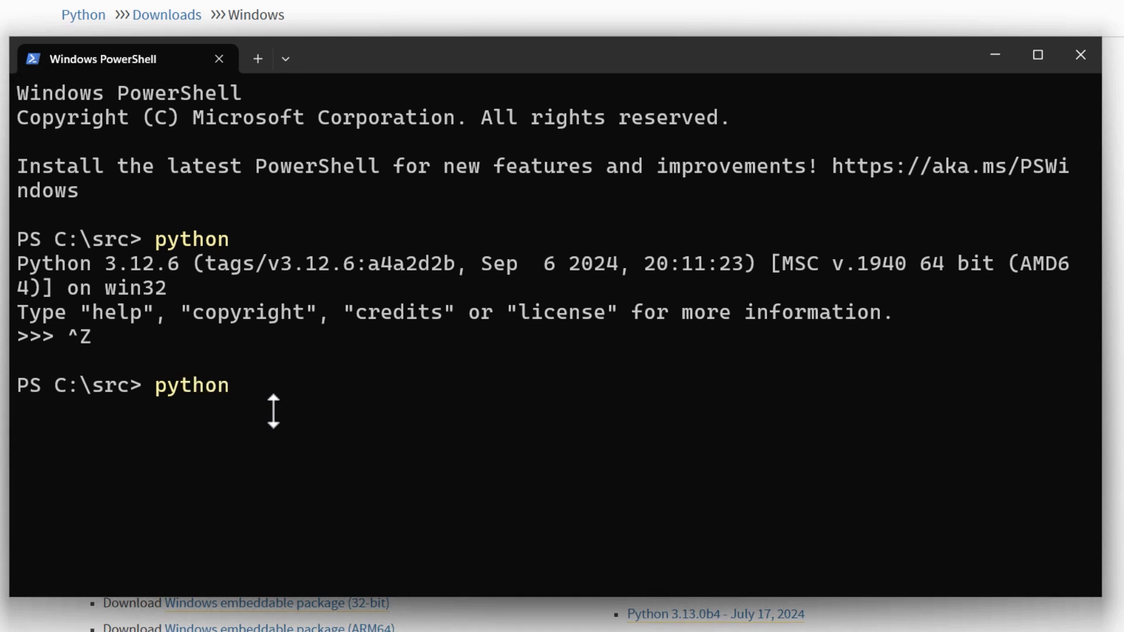
pyautogui.write('-m')
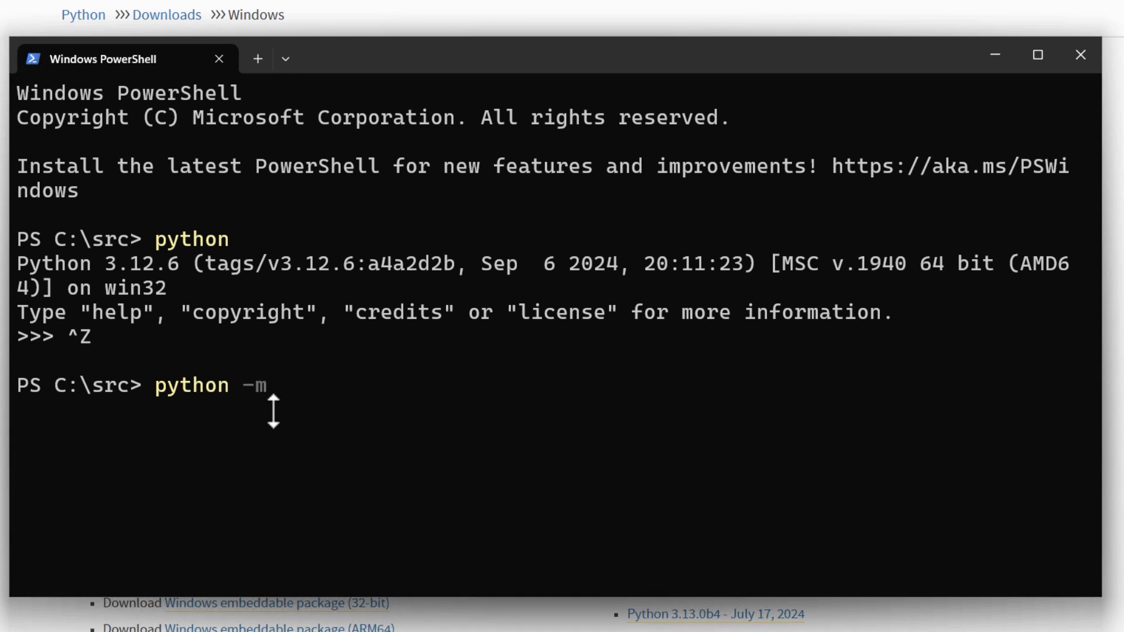
pyautogui.write('pip')
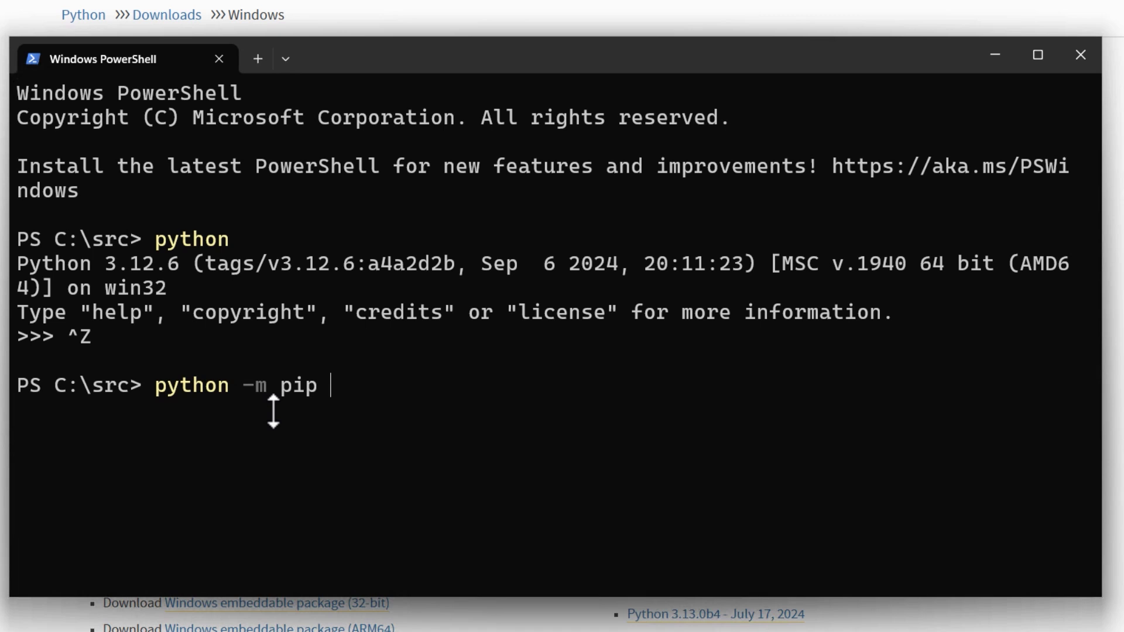
pyautogui.write('install')
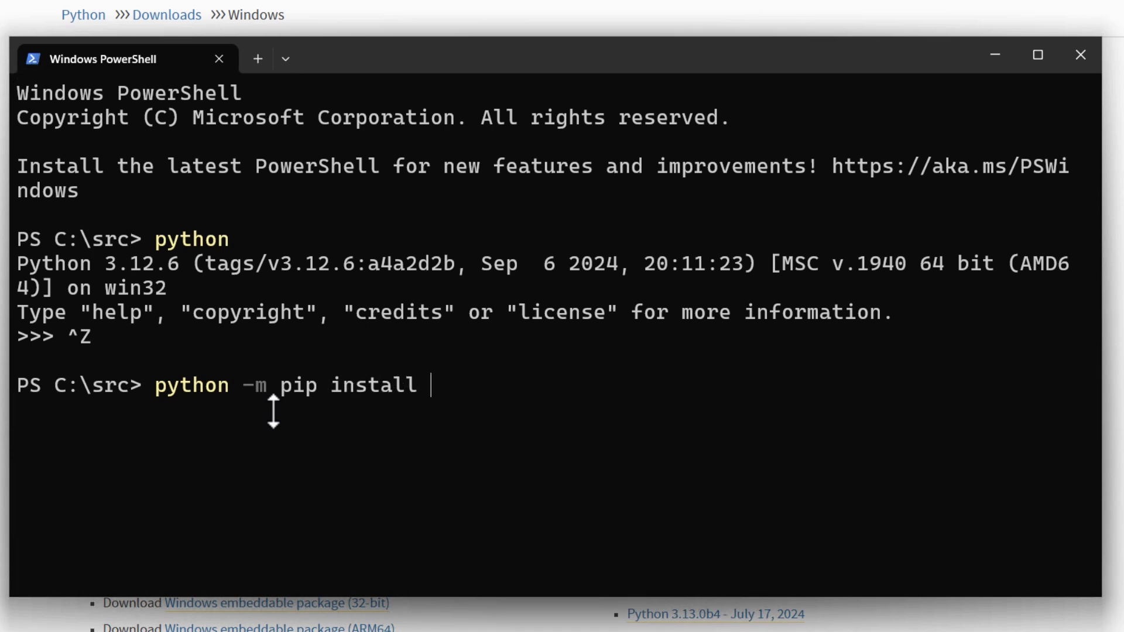
pyautogui.write('langflow -U')
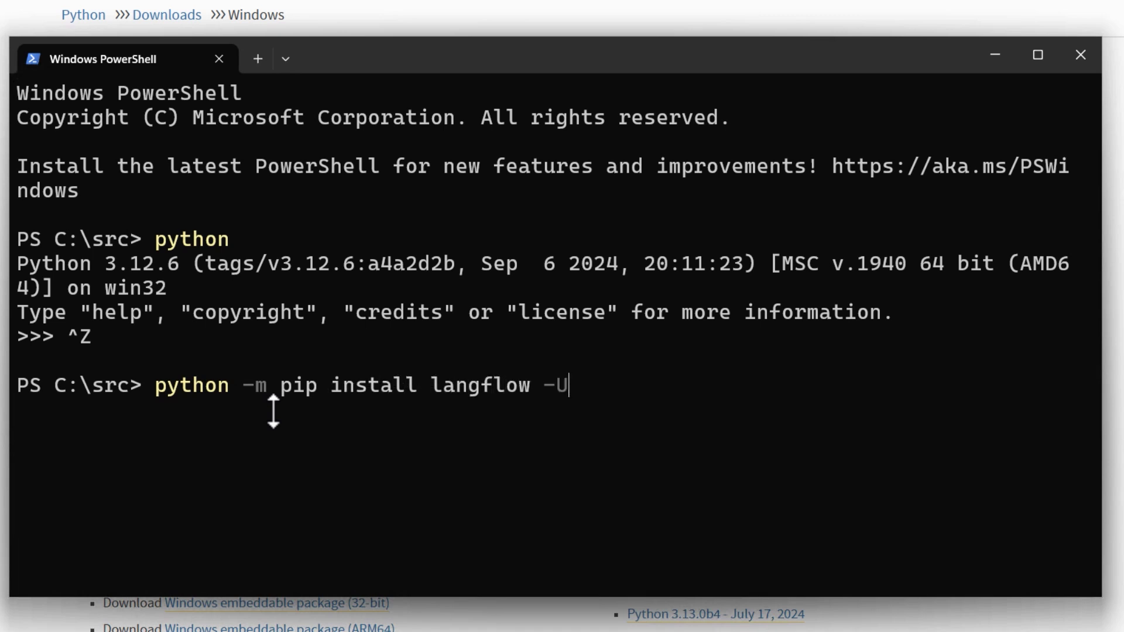
pyautogui.press('Return')
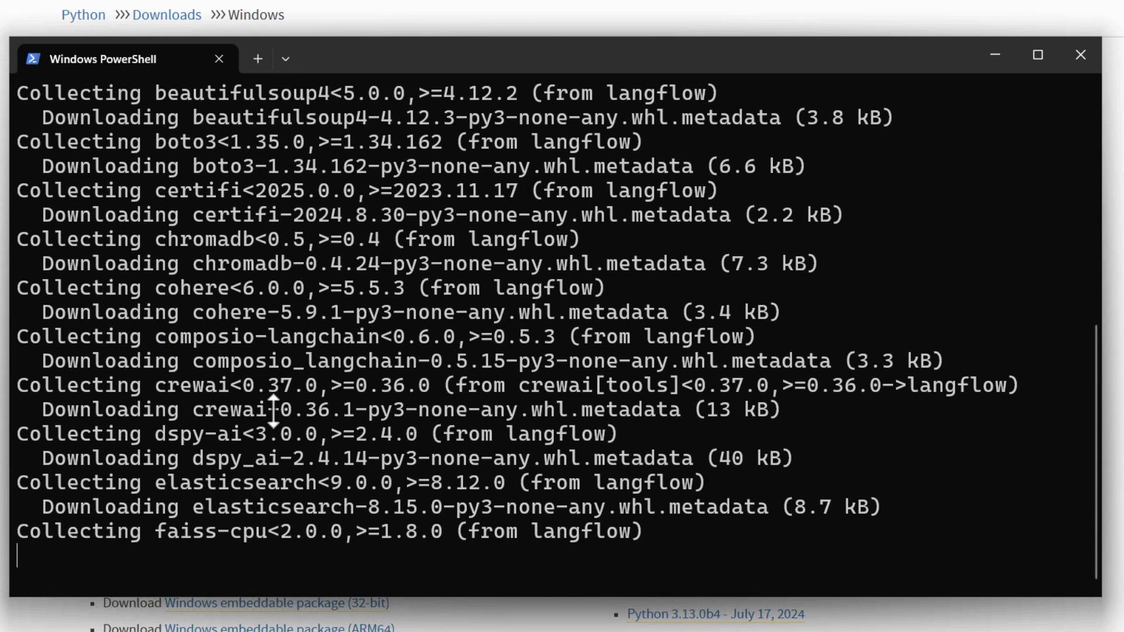
pyautogui.scroll(-3)
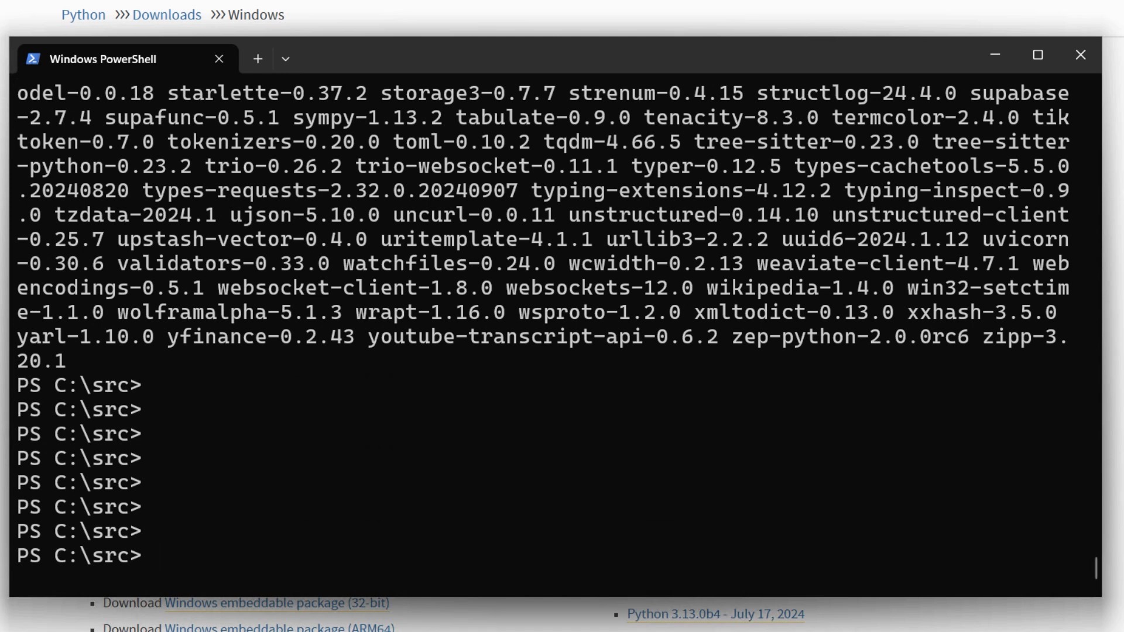
pyautogui.write('cls')
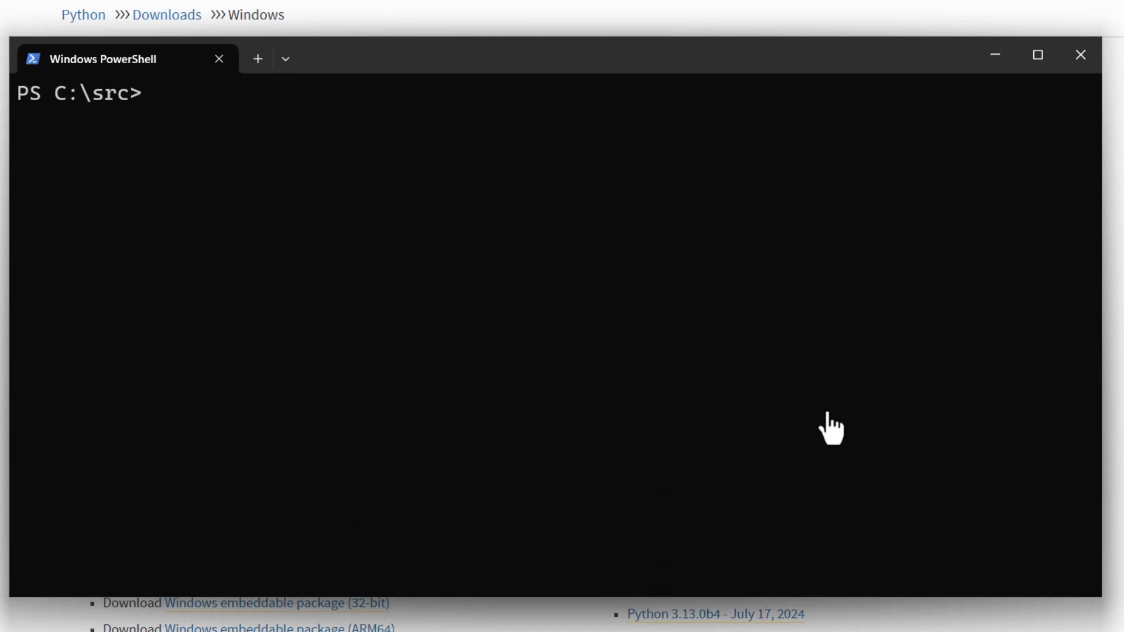
pyautogui.write('pyth')
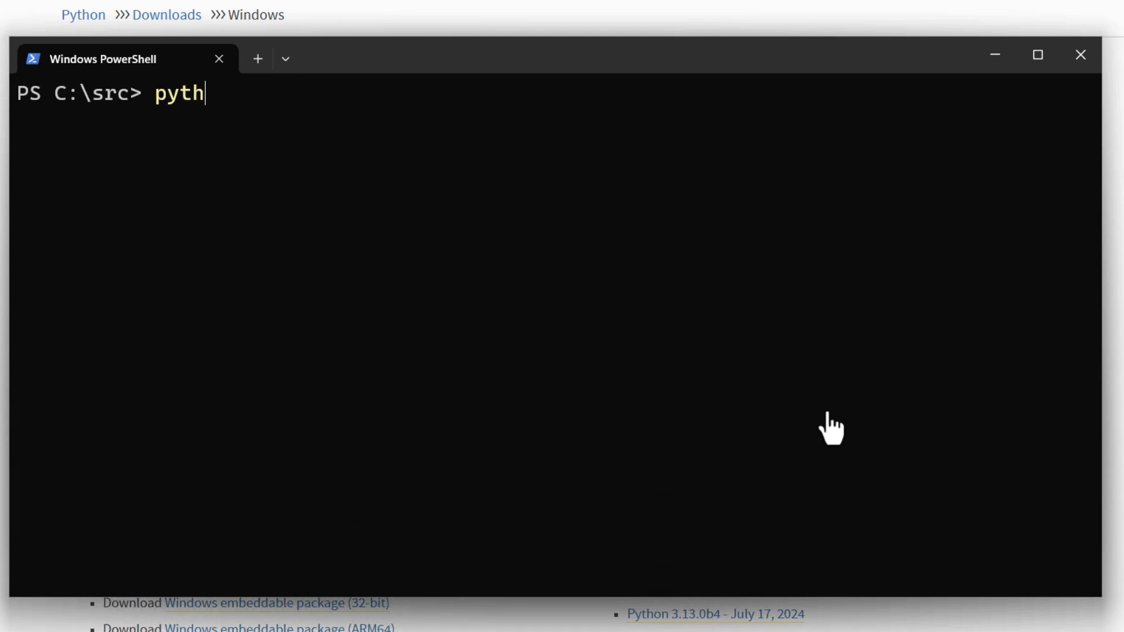
pyautogui.write('on')
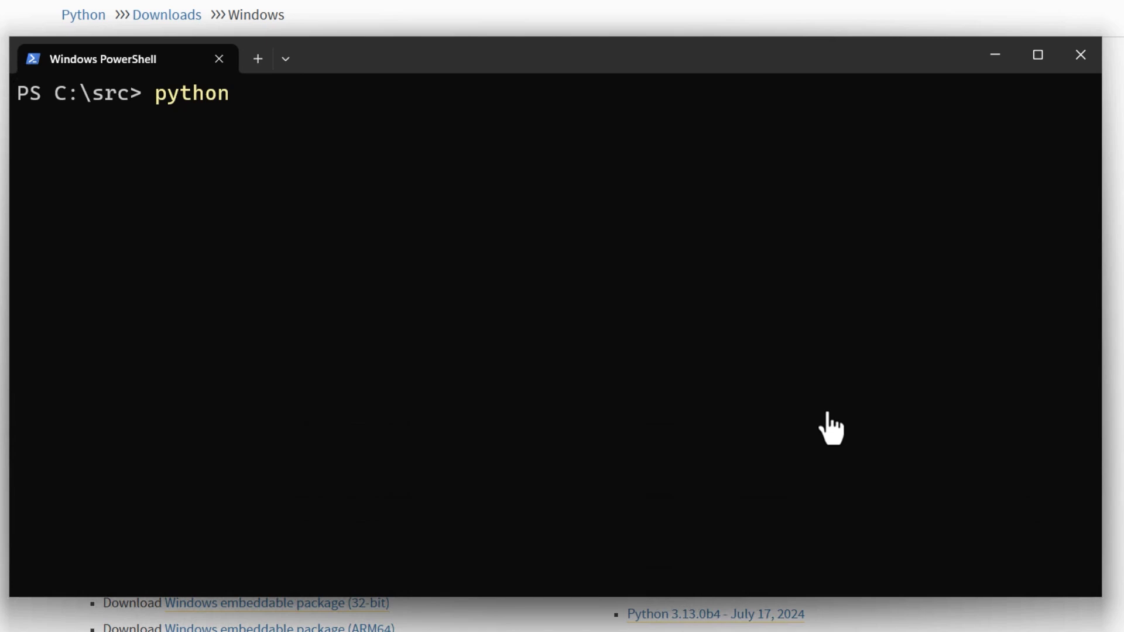
pyautogui.write('-')
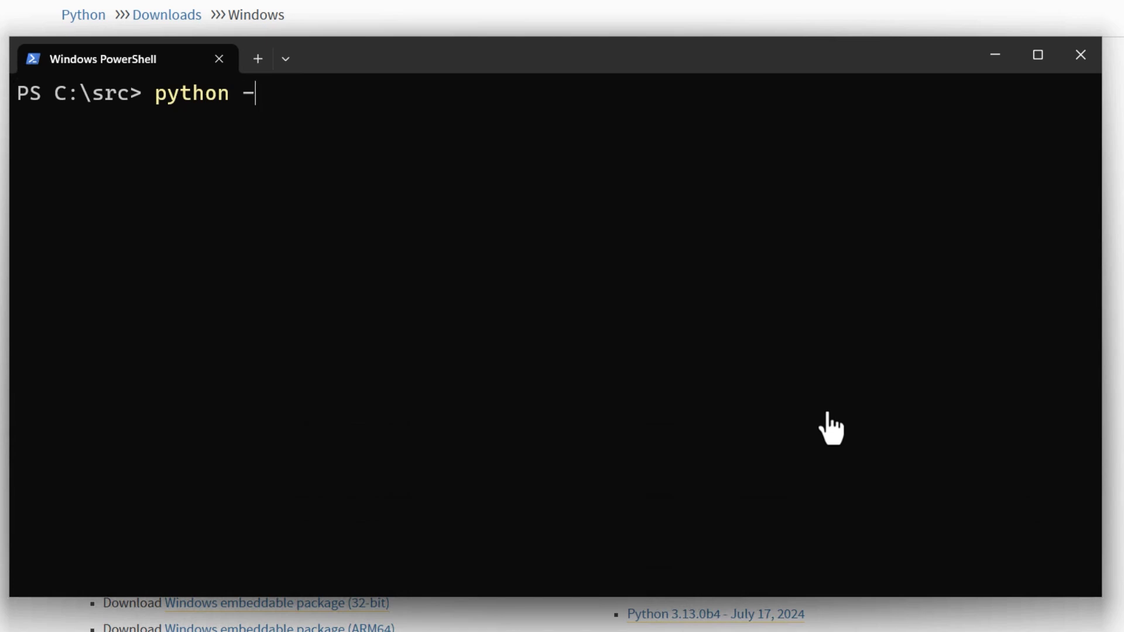
pyautogui.write('m langflo')
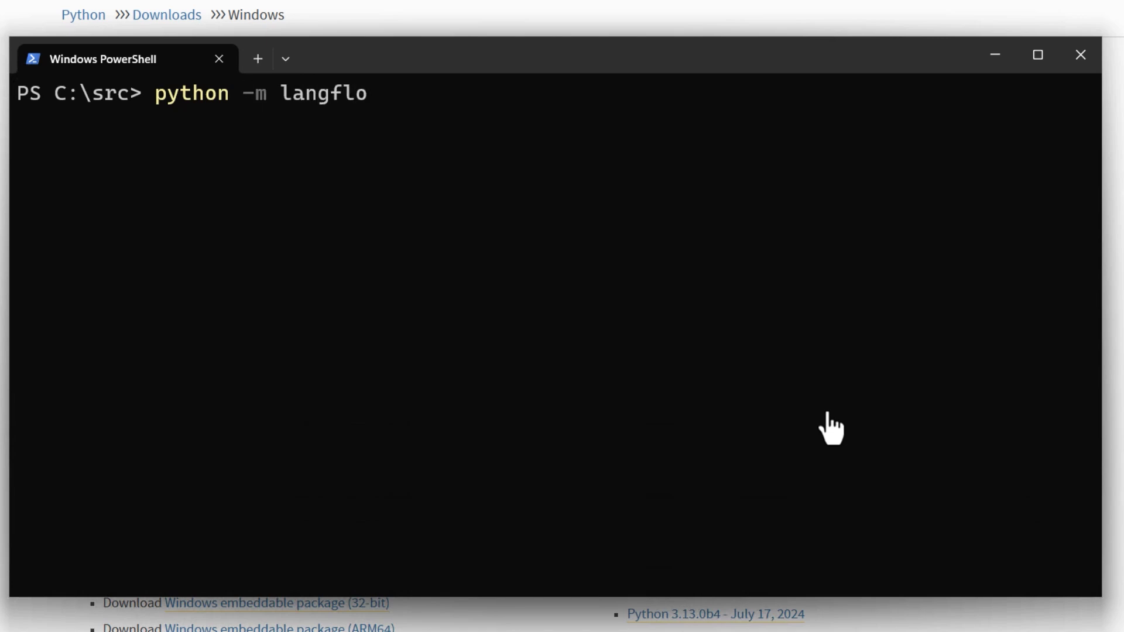
pyautogui.write('w run')
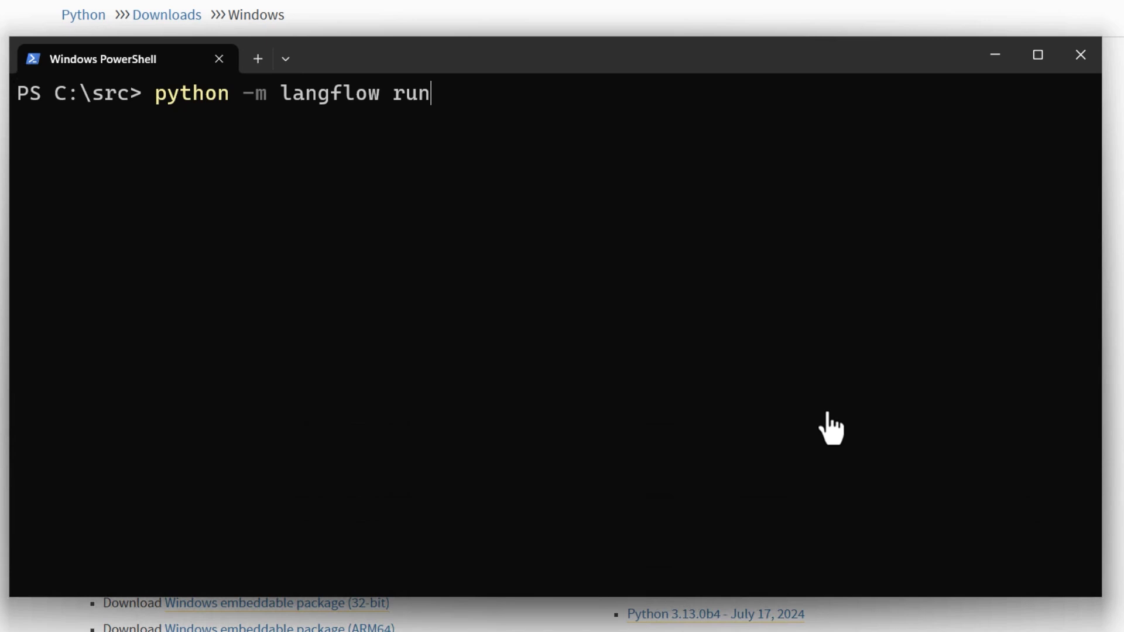
pyautogui.press('Return')
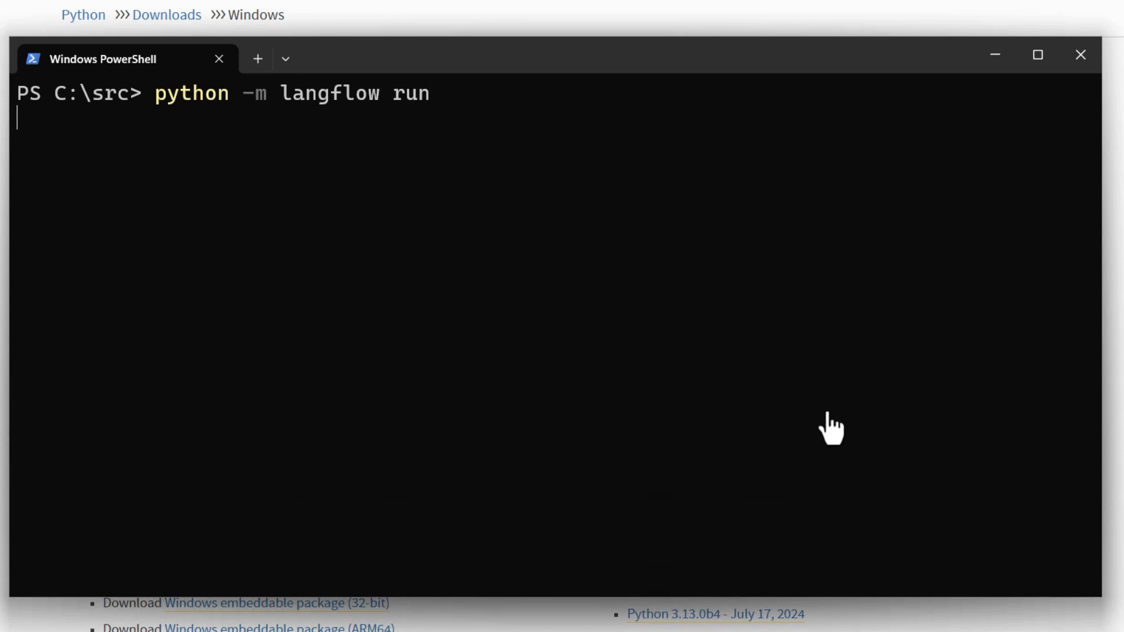
pyautogui.press('Return')
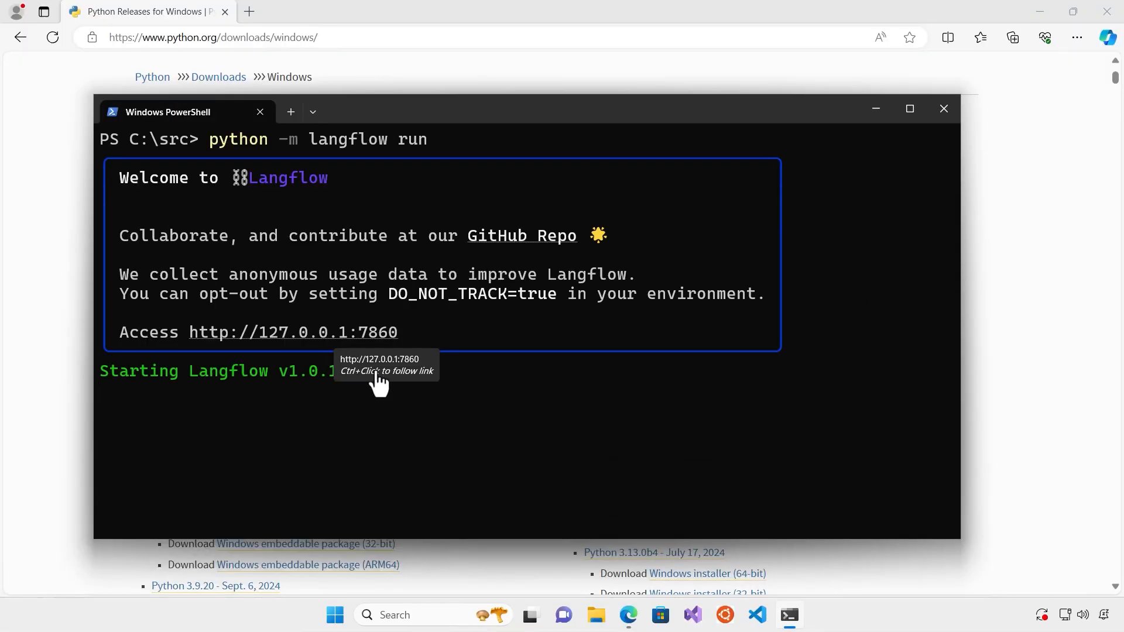
pyautogui.click(292, 332)
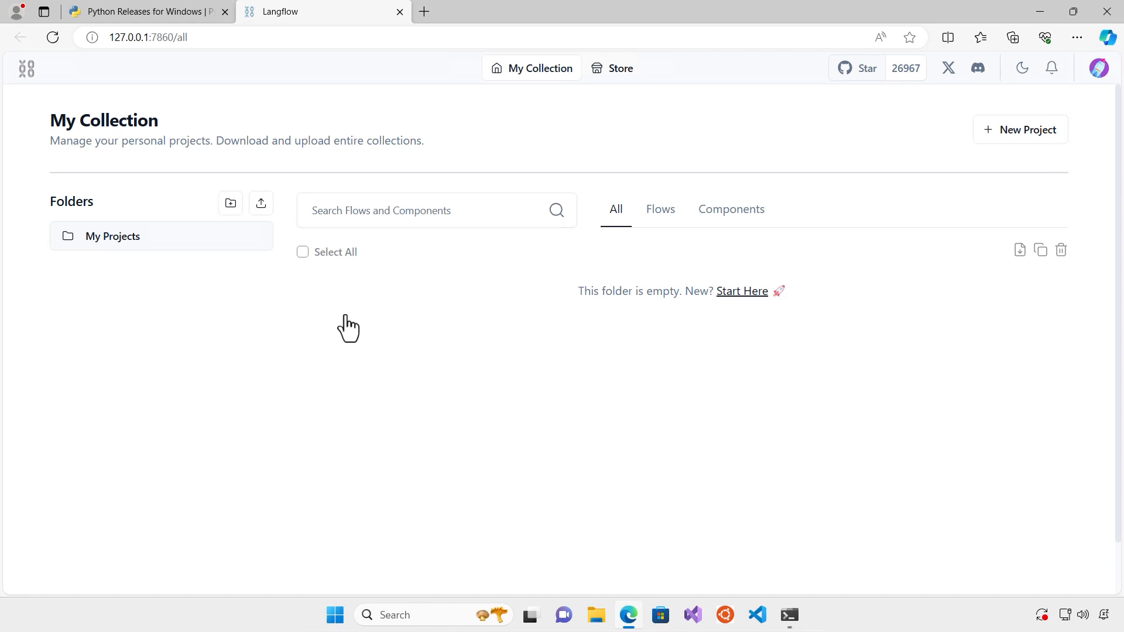
pyautogui.moveTo(357, 313)
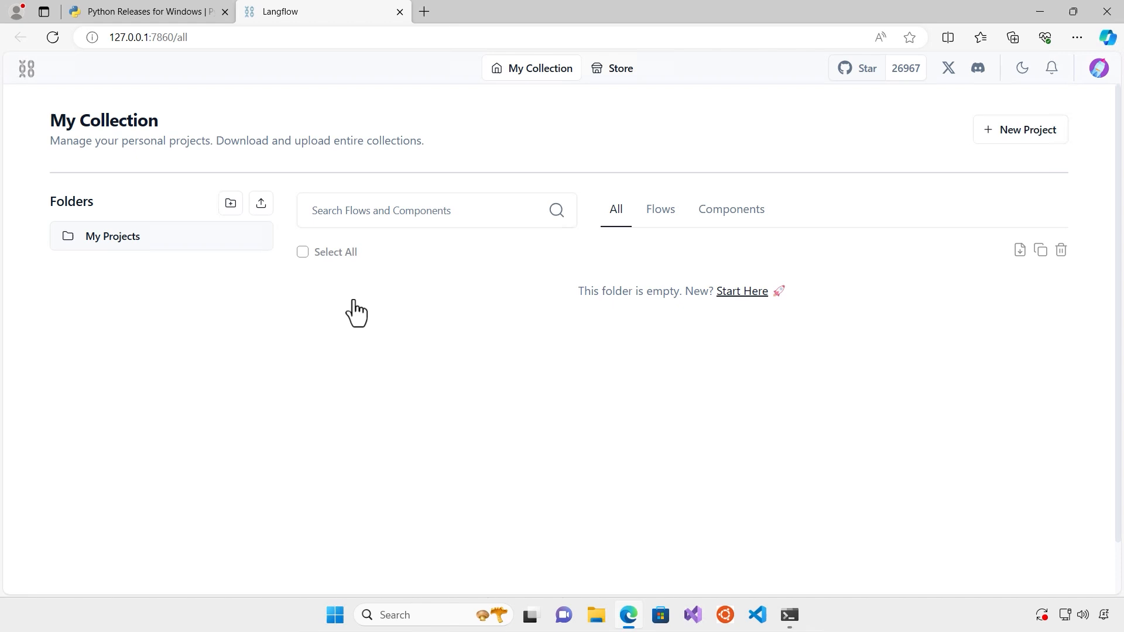